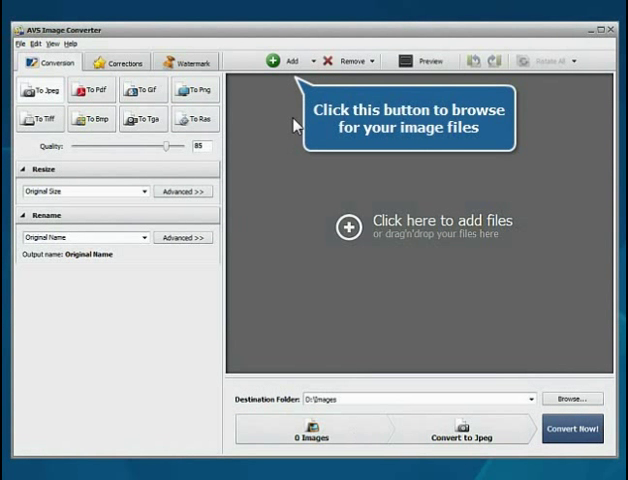
Add all fifteen images Image_01 to Image_15 from the Images2 folder
{"action": "left_click", "coordinate": [284, 60]}
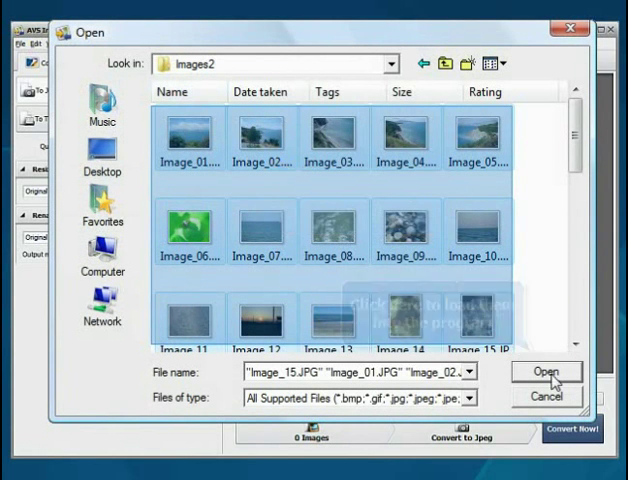
{"action": "left_click", "coordinate": [546, 372]}
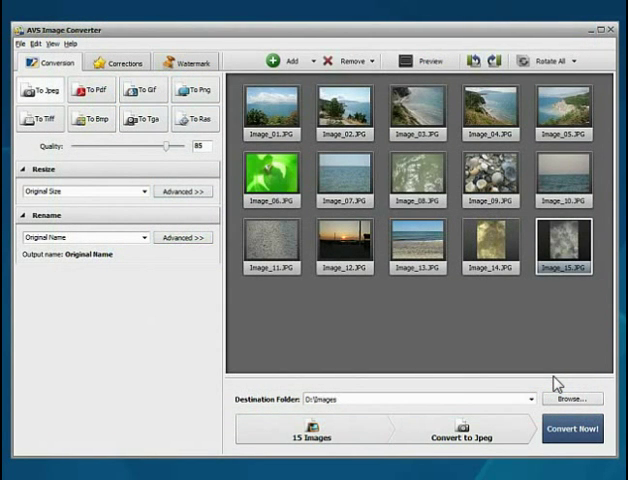
{"action": "mouse_move", "coordinate": [120, 62]}
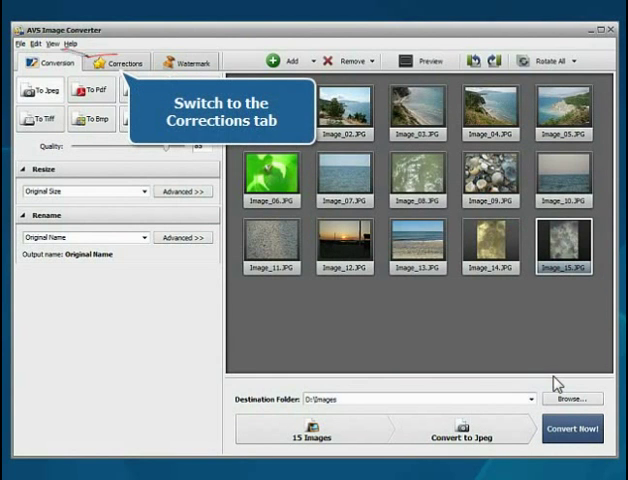
Apply the Black and White effect from Corrections, turning the sunset preview grayscale
{"action": "left_click", "coordinate": [120, 60]}
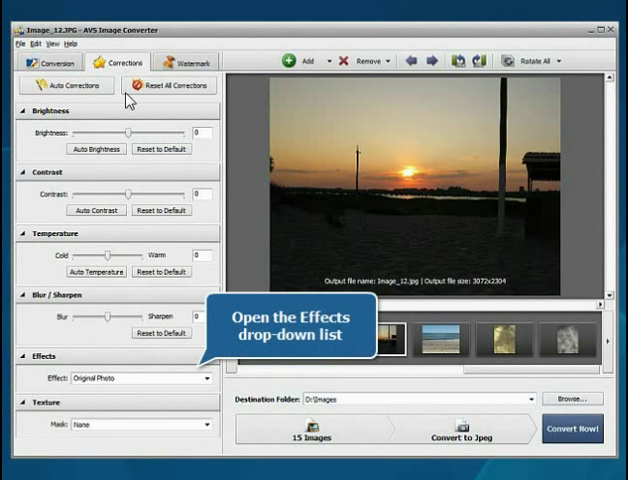
{"action": "left_click", "coordinate": [204, 380]}
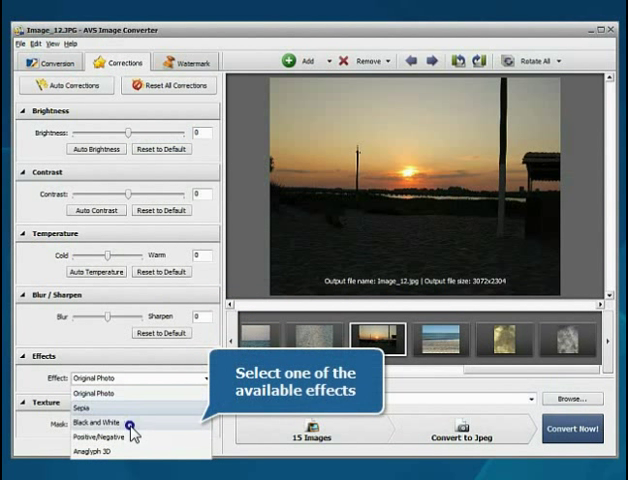
{"action": "left_click", "coordinate": [100, 420]}
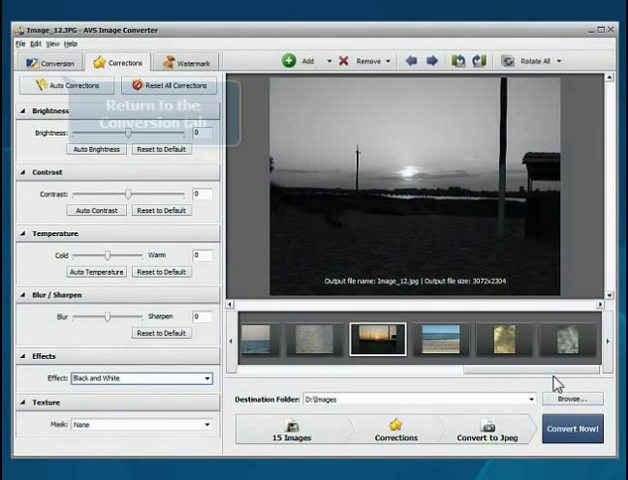
Set the output format to JPEG with quality raised to maximum
{"action": "left_click", "coordinate": [50, 62]}
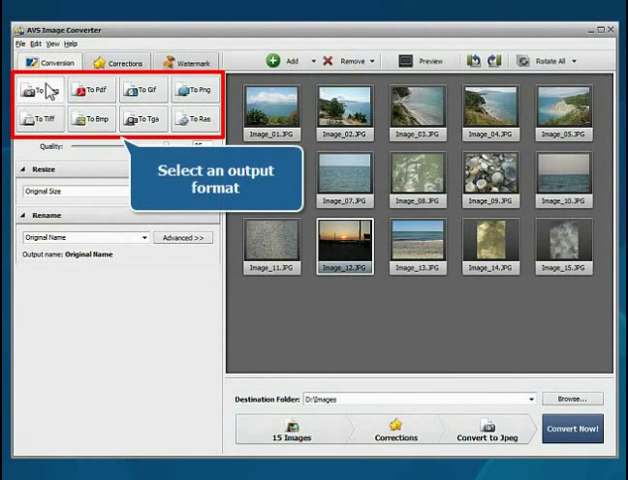
{"action": "left_click", "coordinate": [42, 90]}
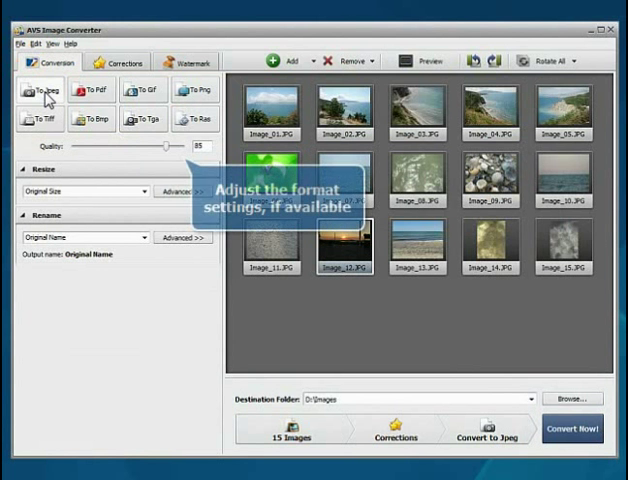
{"action": "left_click_drag", "start_coordinate": [168, 144], "coordinate": [184, 144]}
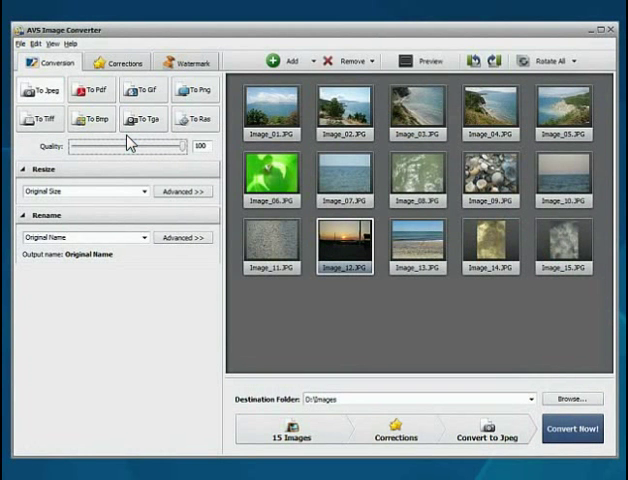
{"action": "mouse_move", "coordinate": [572, 428]}
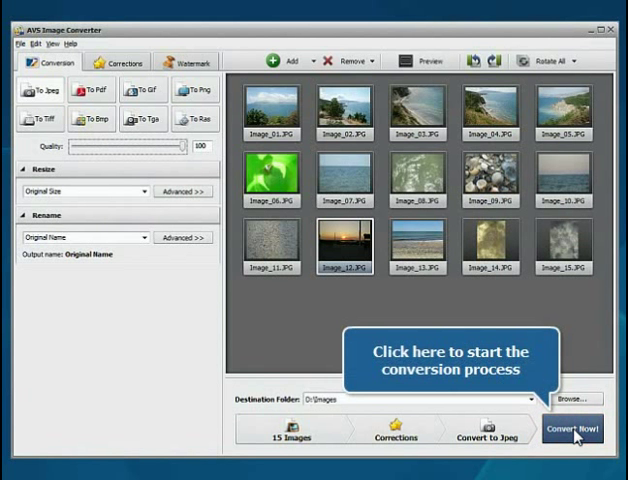
Start the batch conversion of the fifteen photos with Convert Now!
{"action": "left_click", "coordinate": [574, 428]}
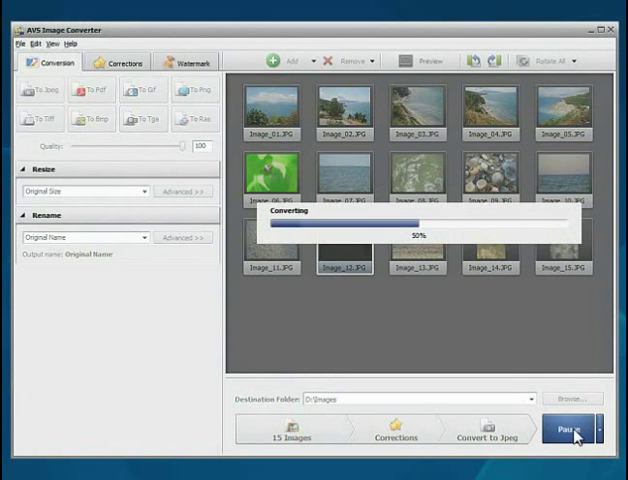